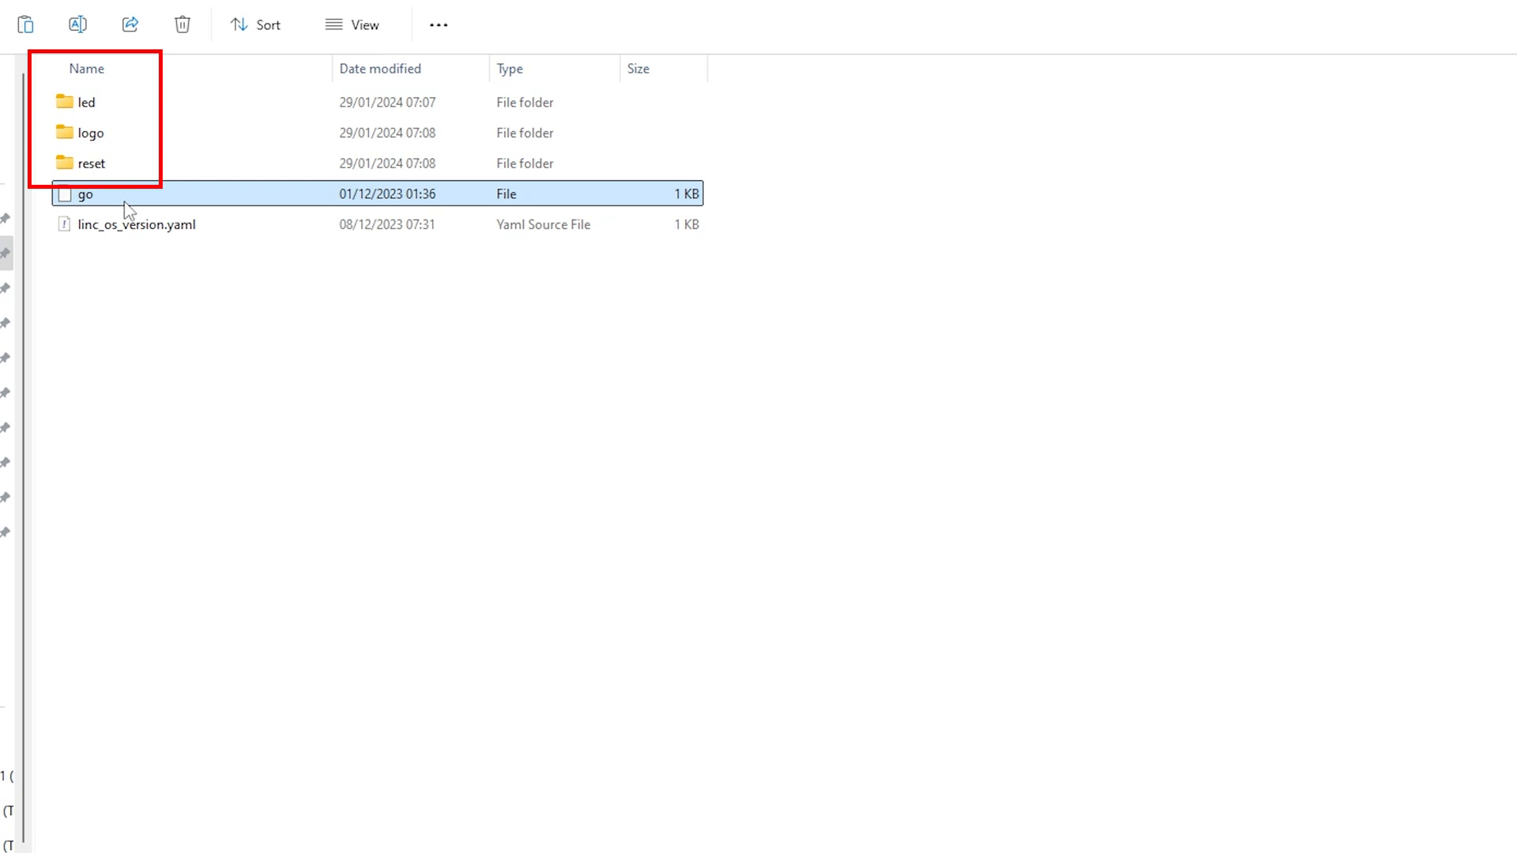
# Step: Scroll through the lincstation_boot README setup instructions on GitHub
pyautogui.doubleClick(85, 192)
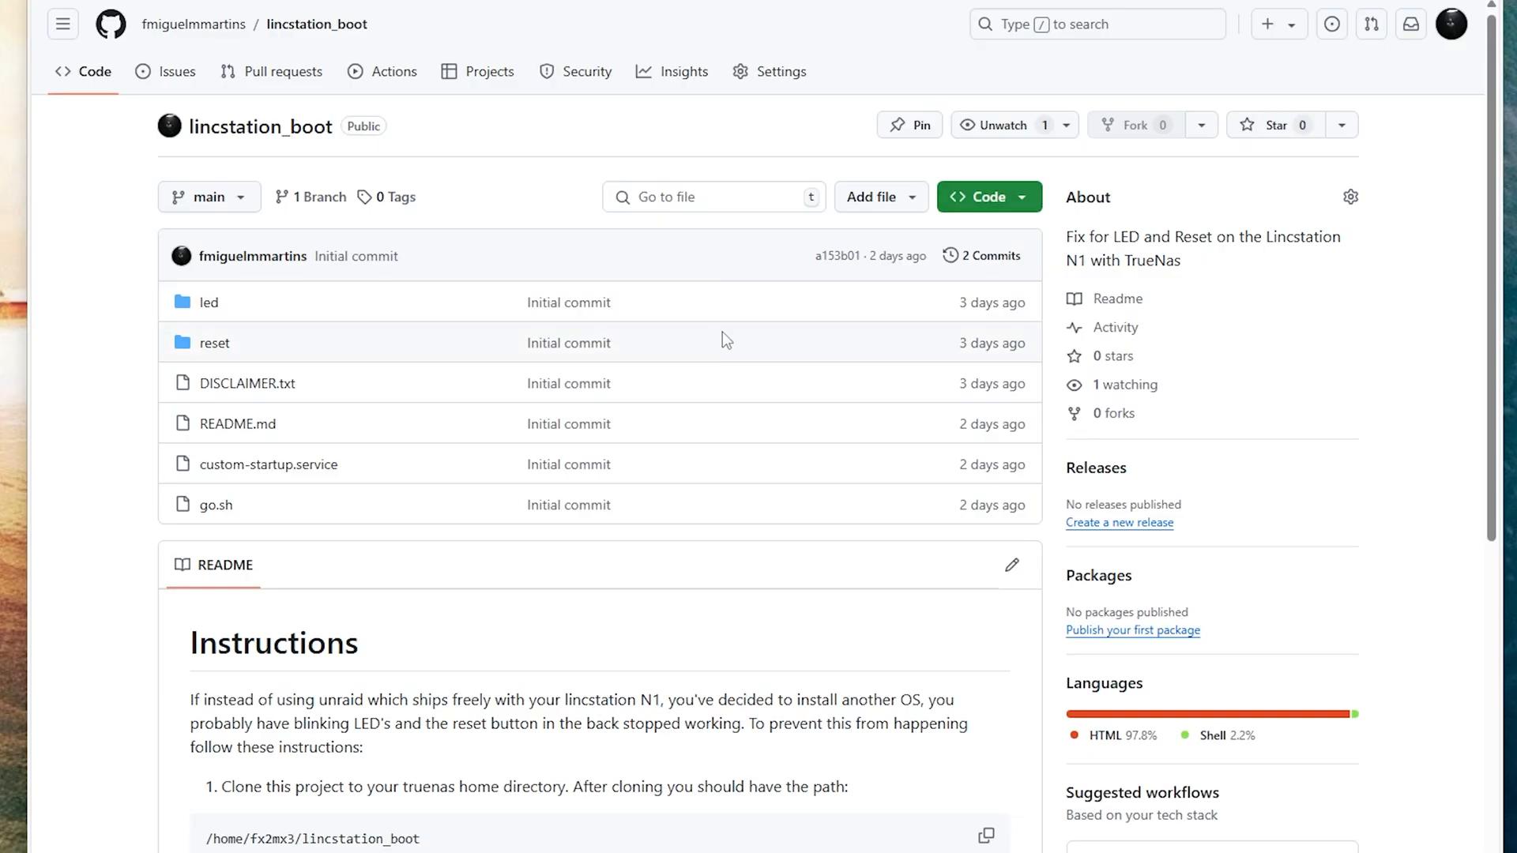
pyautogui.scroll(-3)
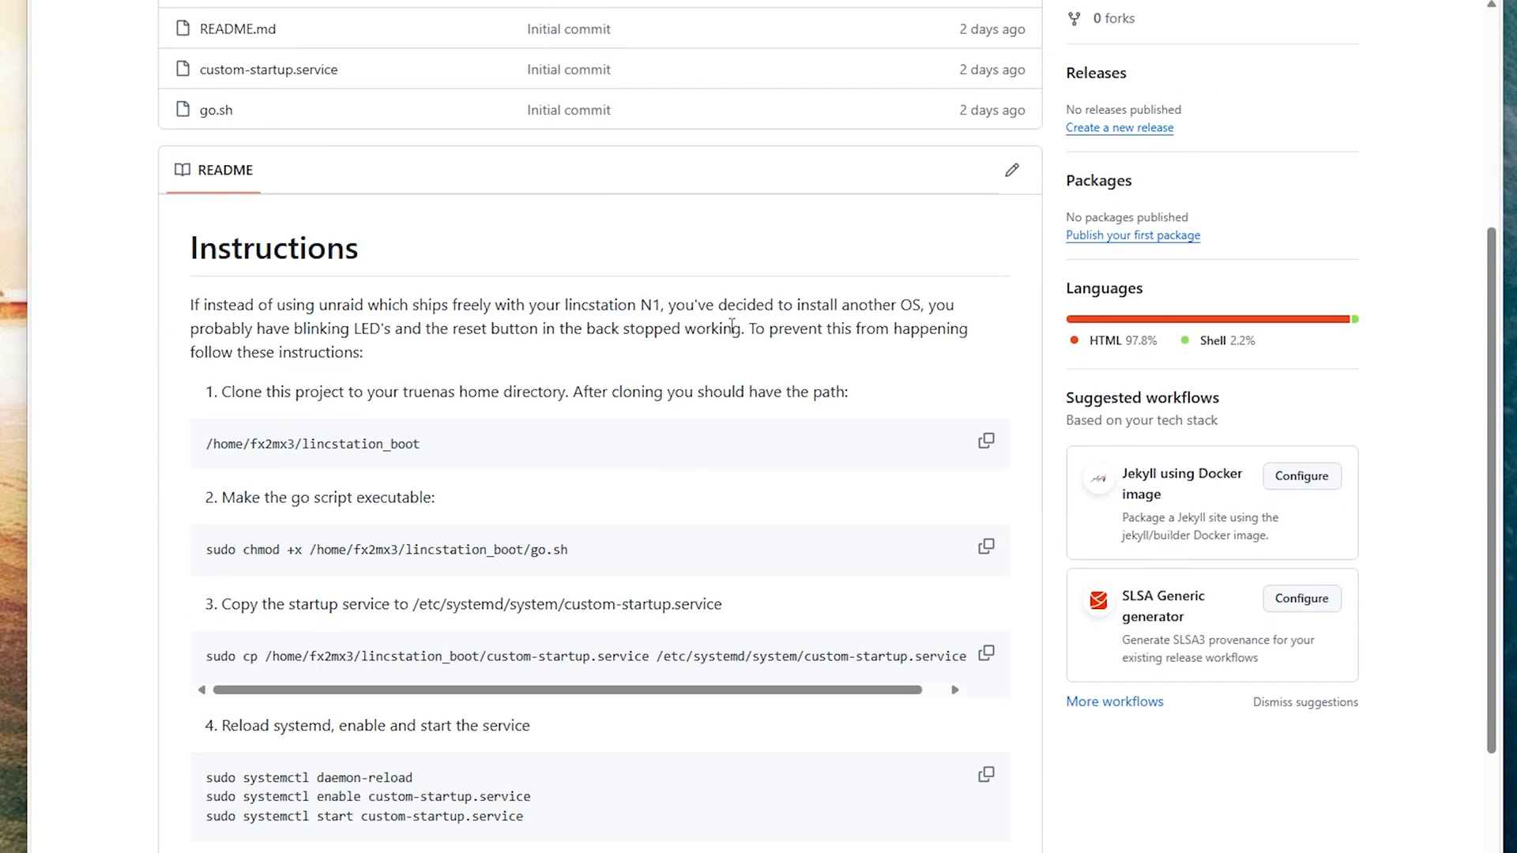
pyautogui.moveTo(740, 286)
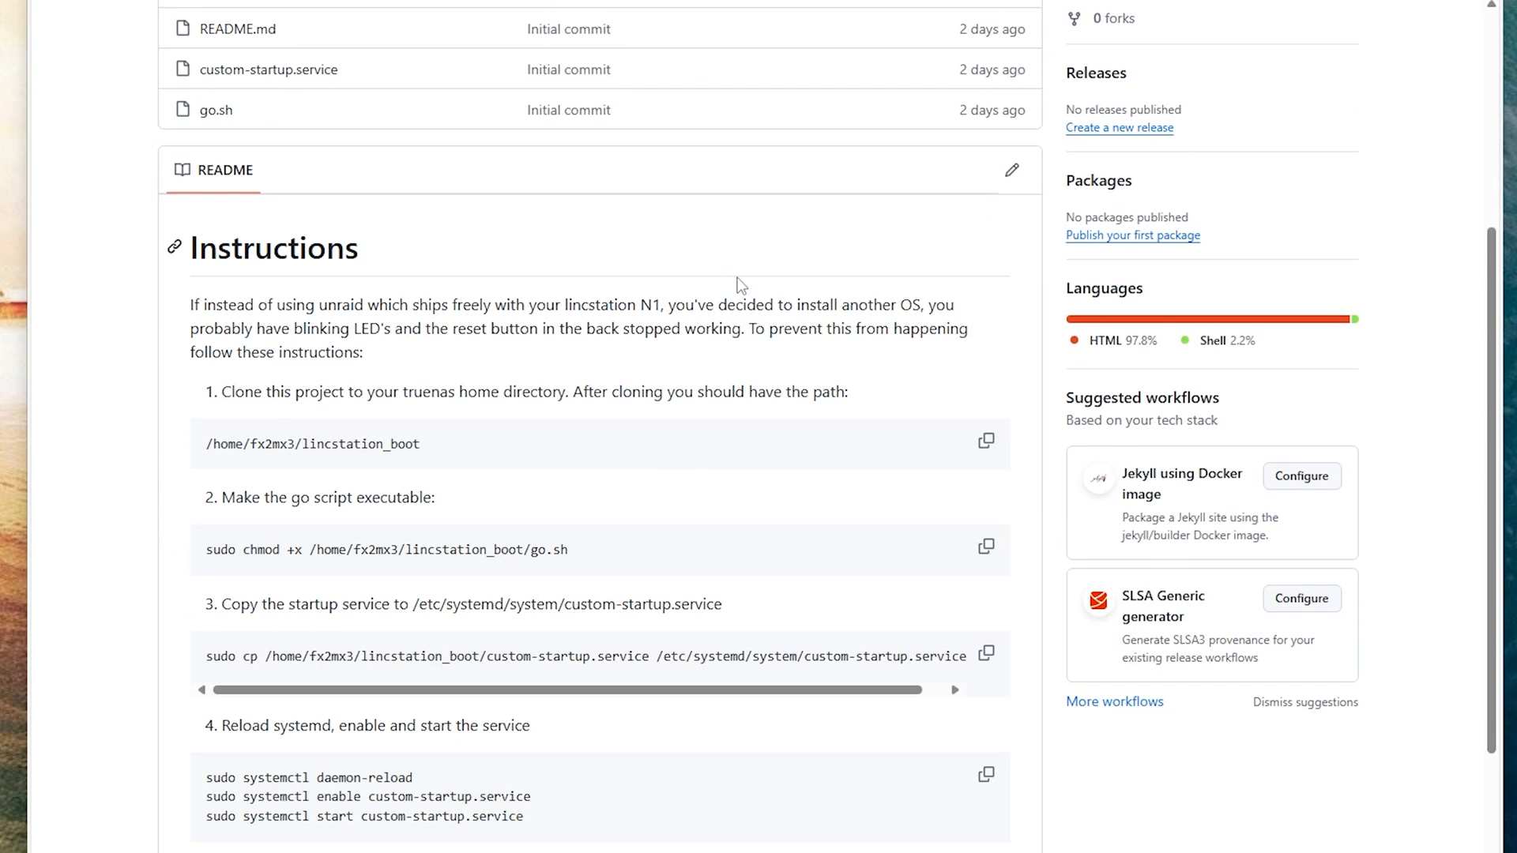
pyautogui.scroll(-3)
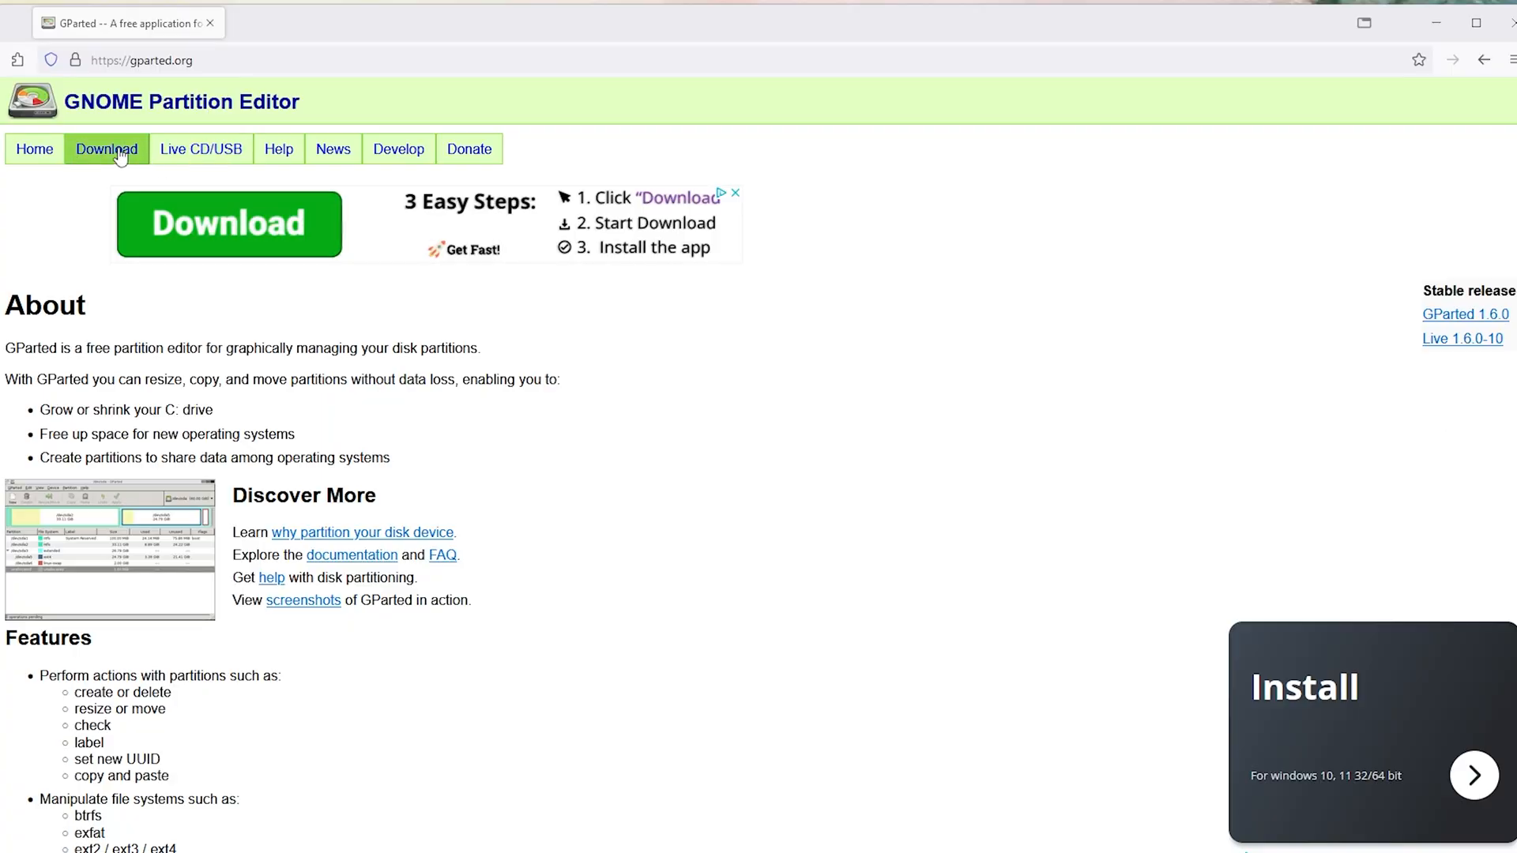
# Step: Switch to the GParted Download page listing the Live ISO links
pyautogui.click(106, 148)
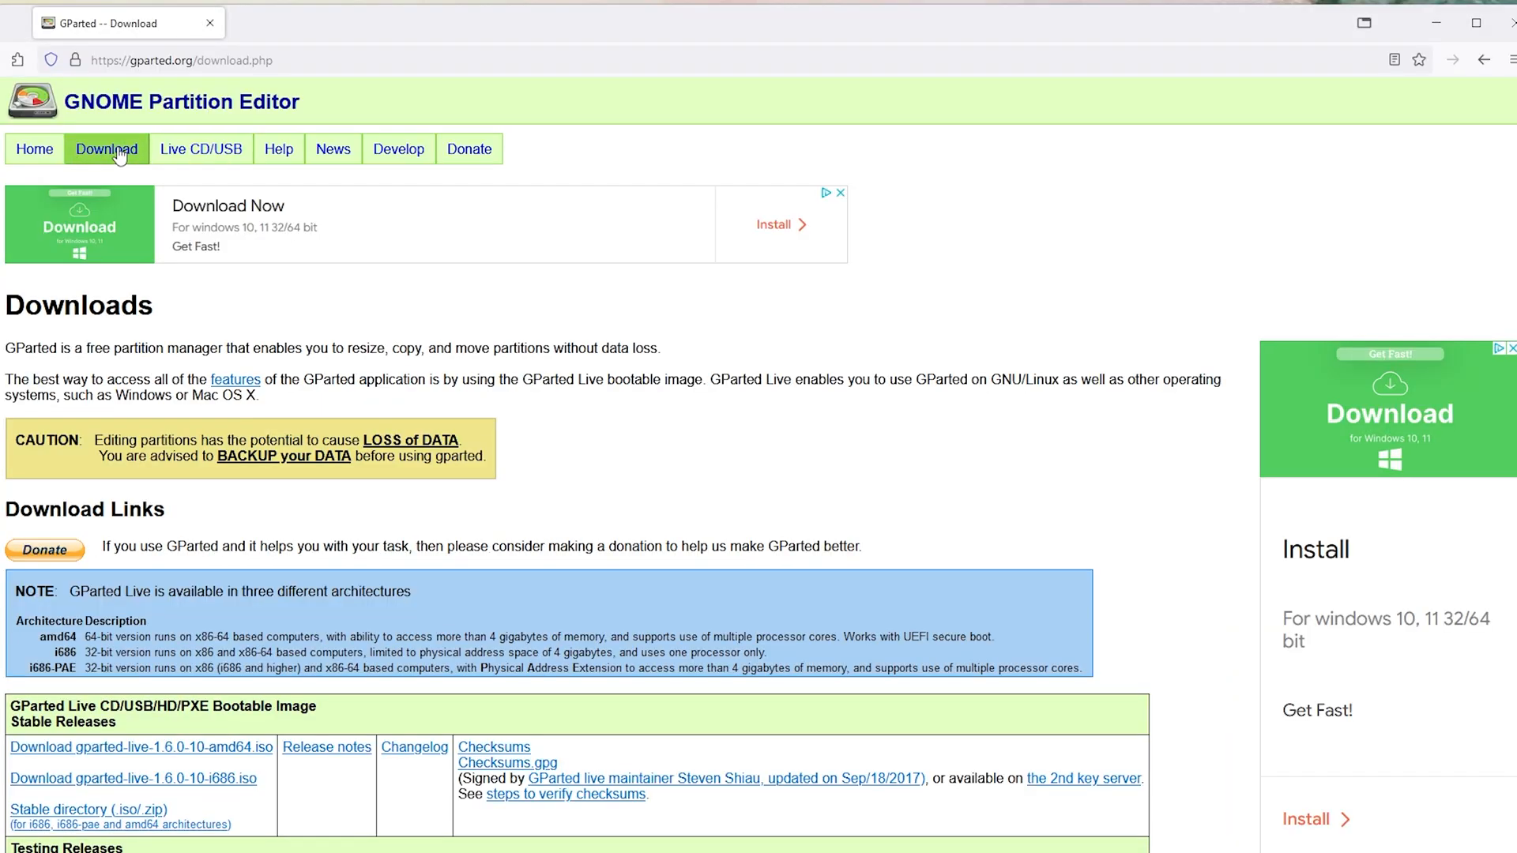